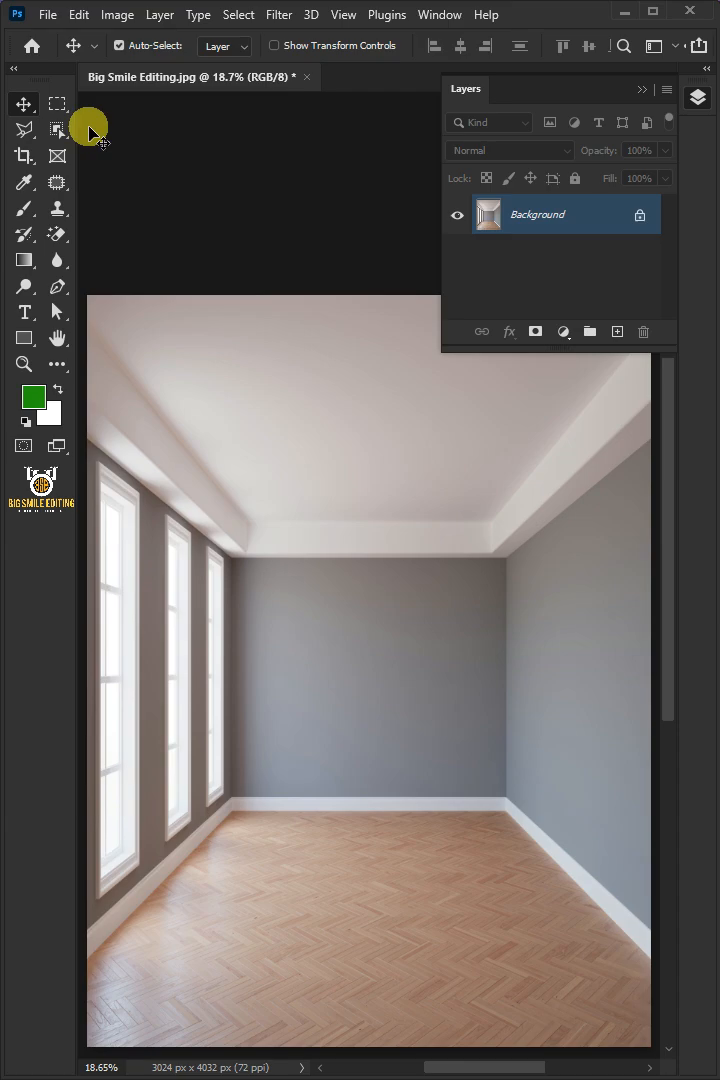
# Open Side.jpg, select the whole floral gradient pattern and copy it
pyautogui.click(47, 14)
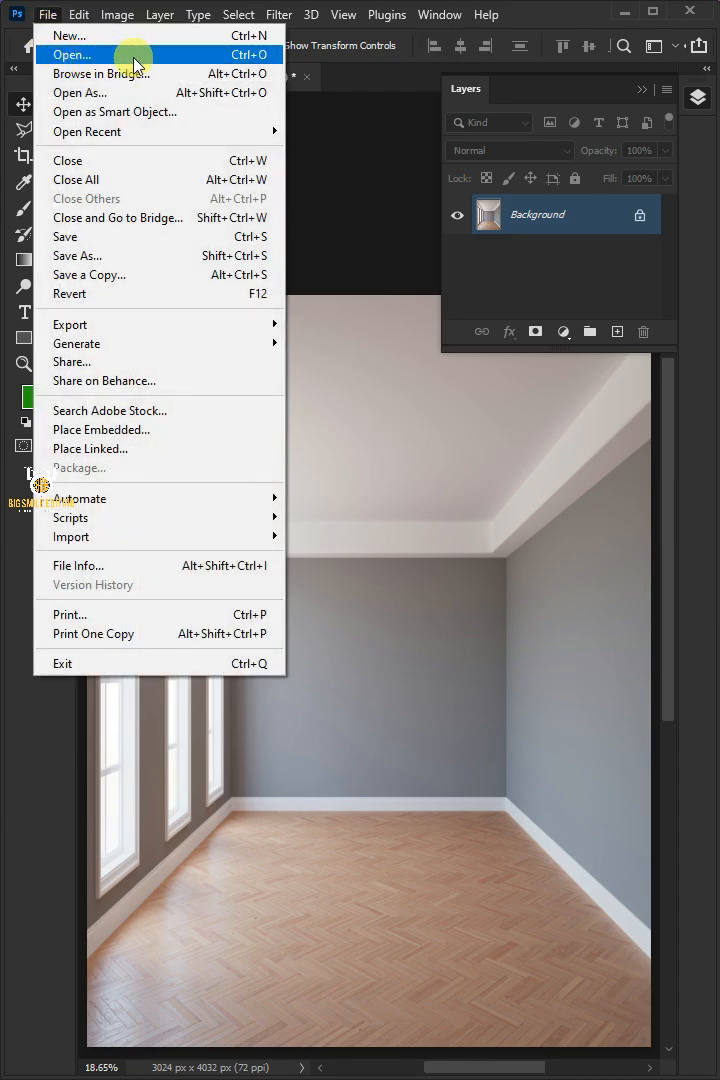
pyautogui.click(71, 54)
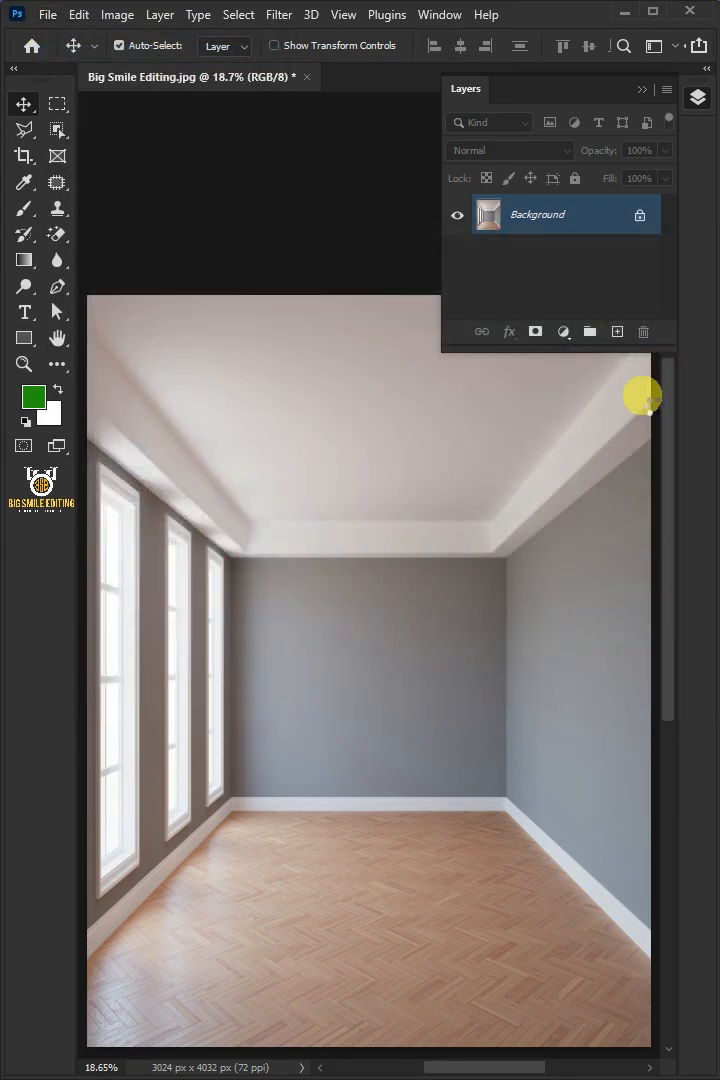
pyautogui.click(380, 77)
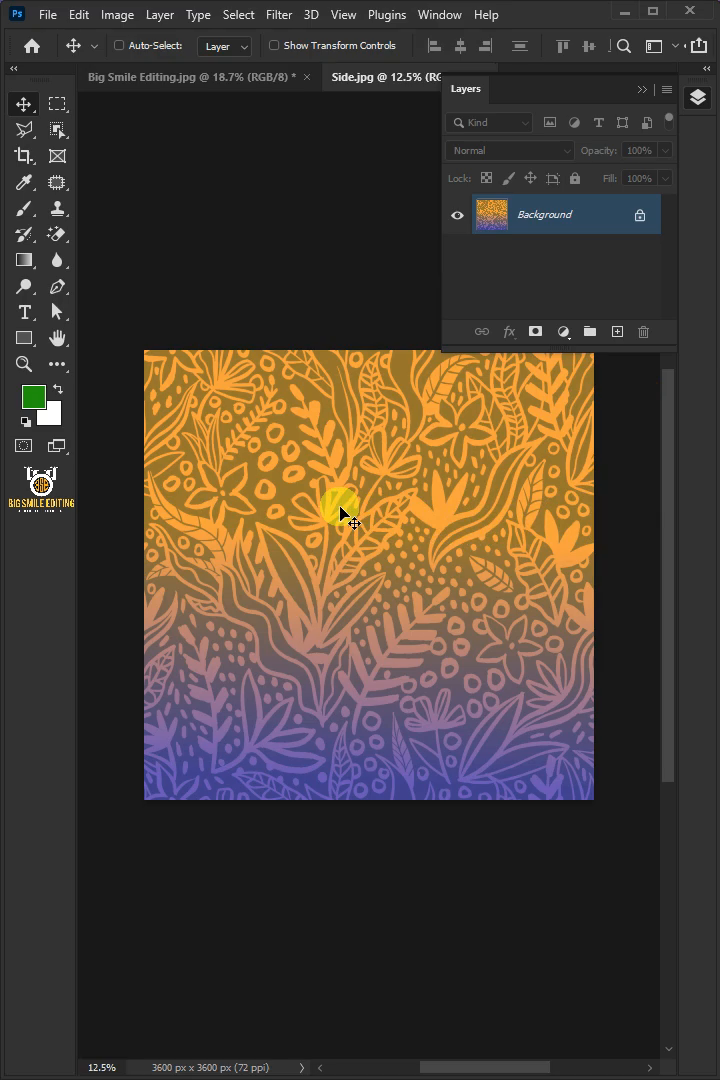
pyautogui.click(118, 45)
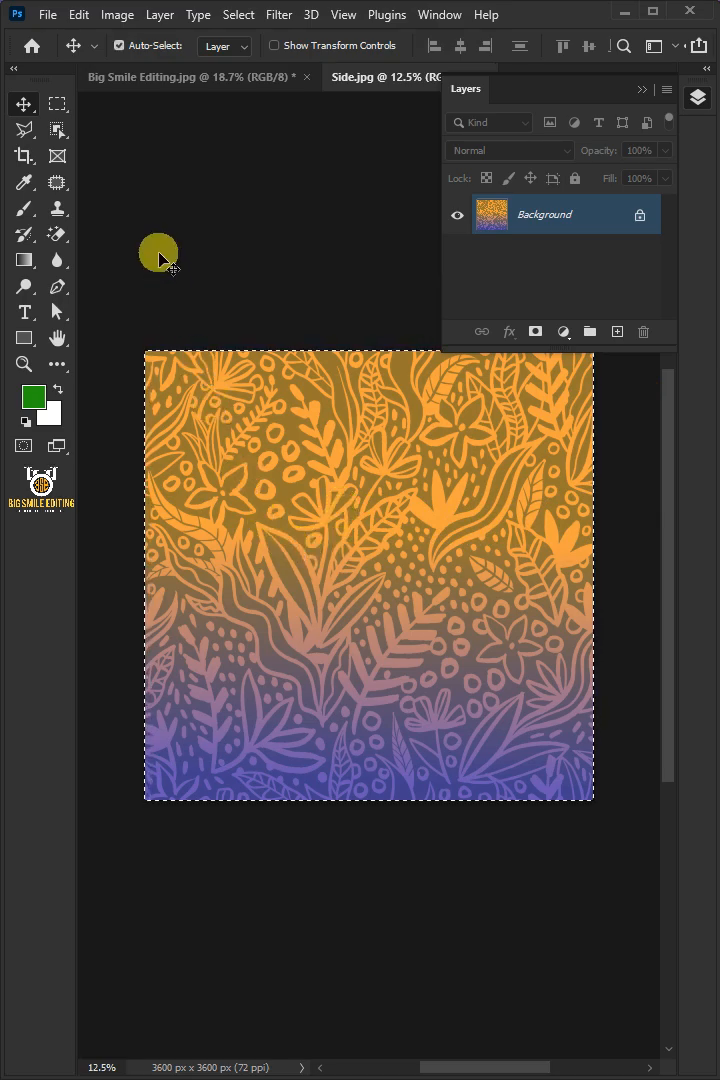
pyautogui.click(78, 14)
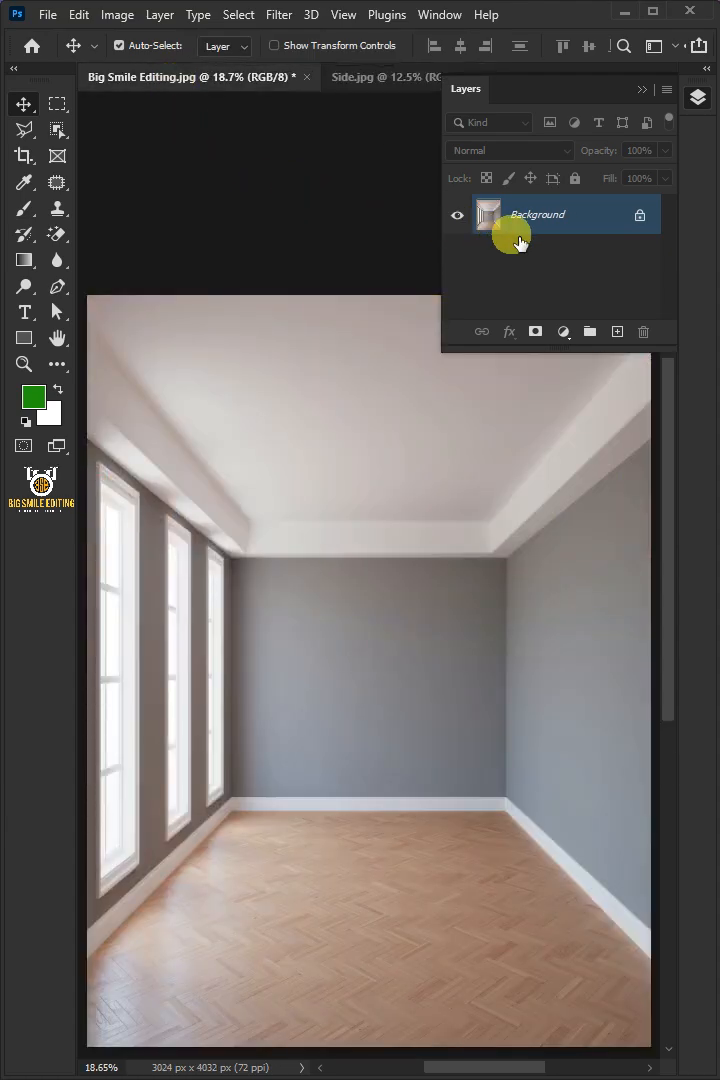
# Create a new empty layer above the background and name it Wall Design
pyautogui.click(614, 331)
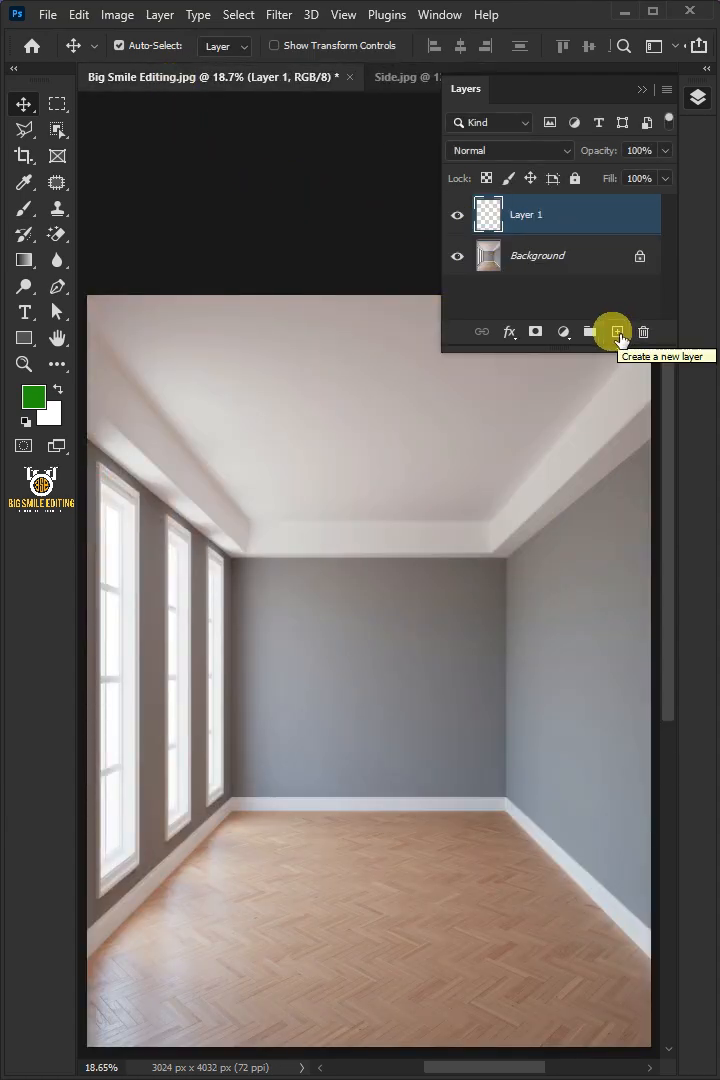
pyautogui.doubleClick(525, 214)
pyautogui.write('Wall Design')
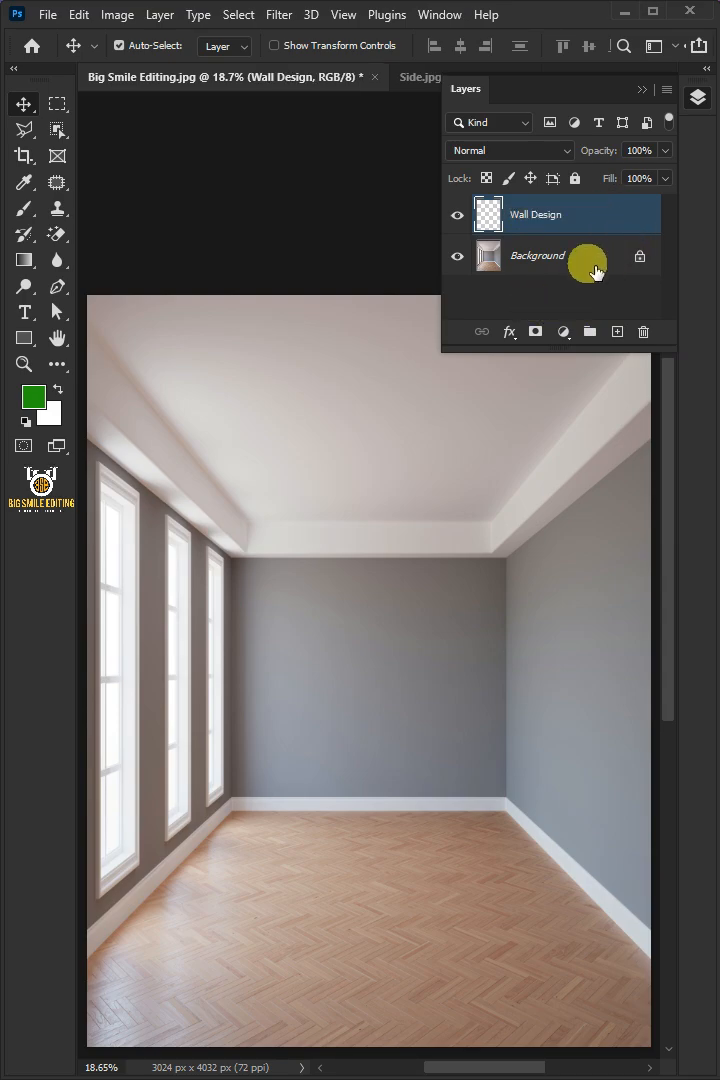
pyautogui.click(278, 14)
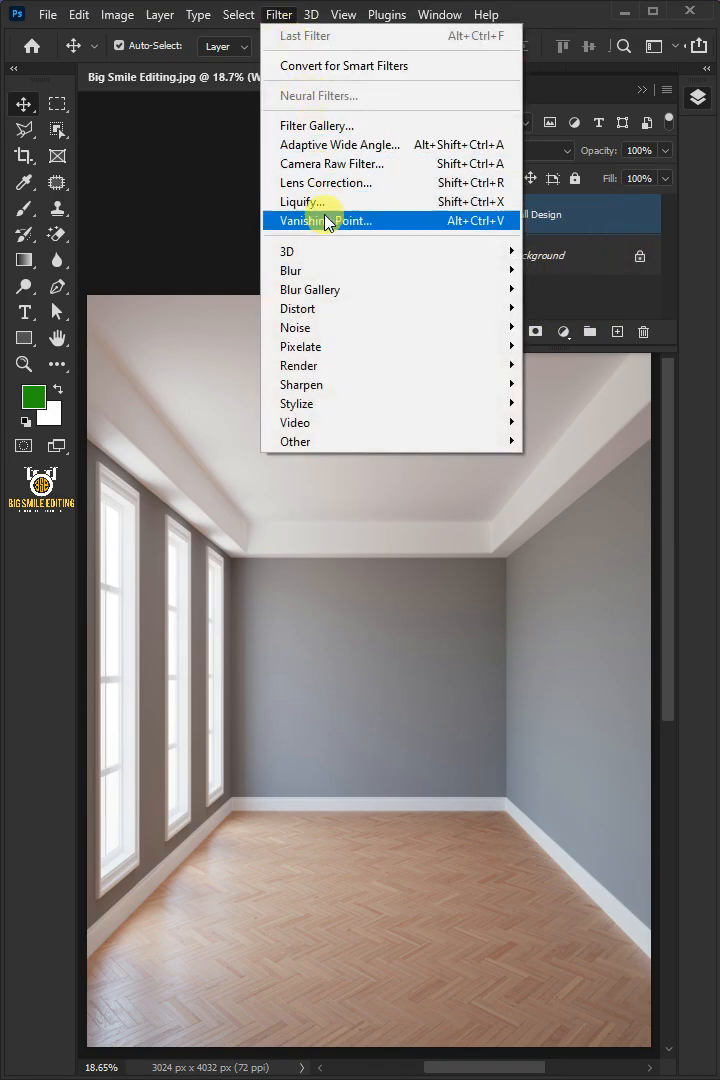
# In Vanishing Point, place a perspective plane on the back wall's four corners
pyautogui.click(326, 220)
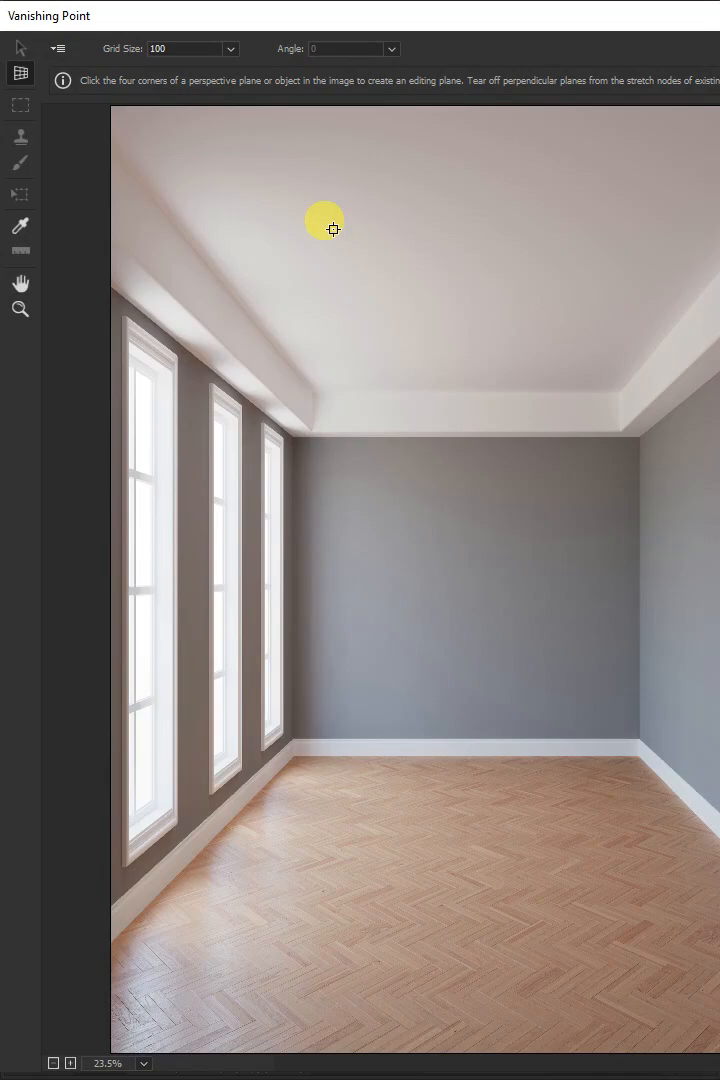
pyautogui.moveTo(20, 75)
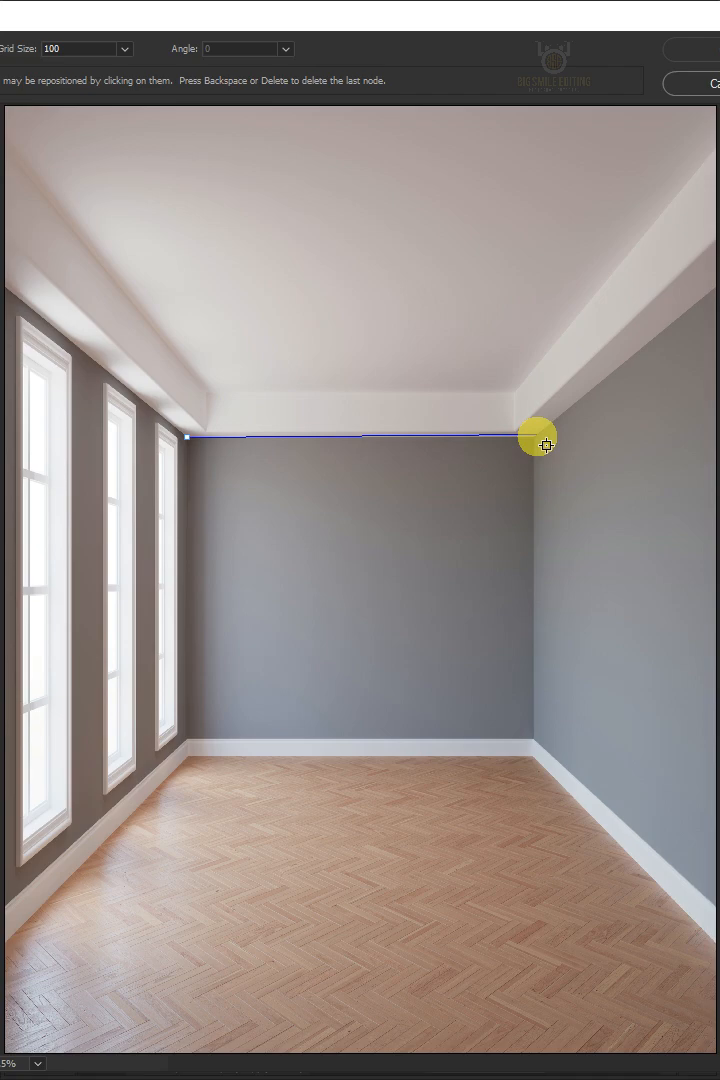
pyautogui.click(190, 748)
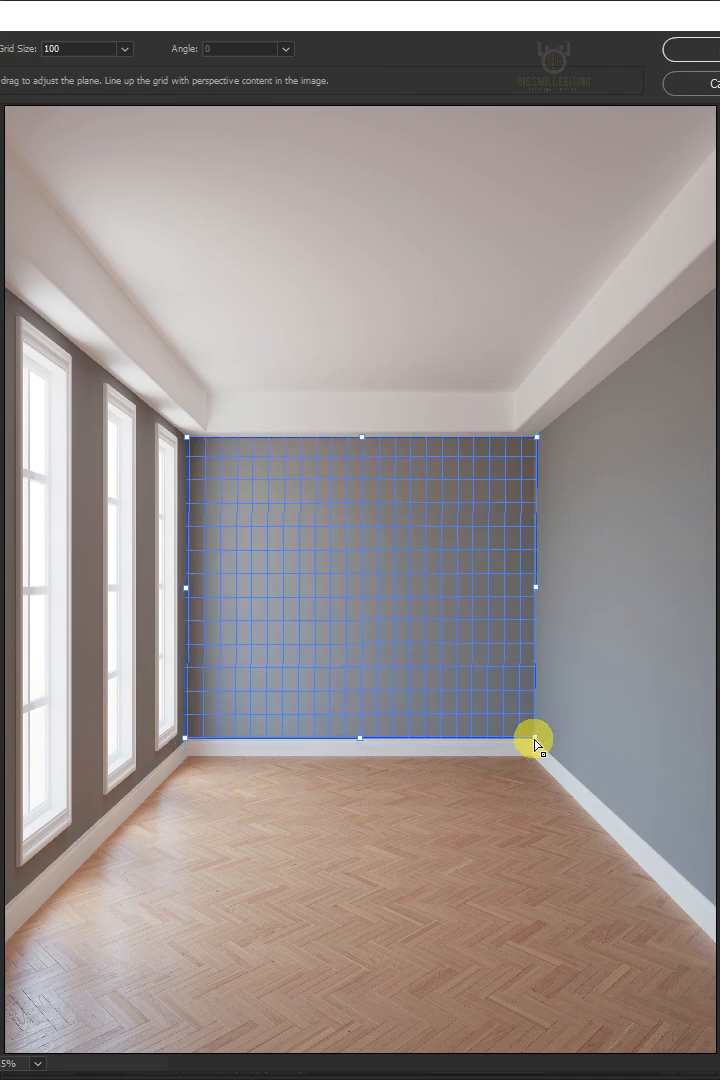
pyautogui.moveTo(535, 740); pyautogui.dragTo(535, 745)
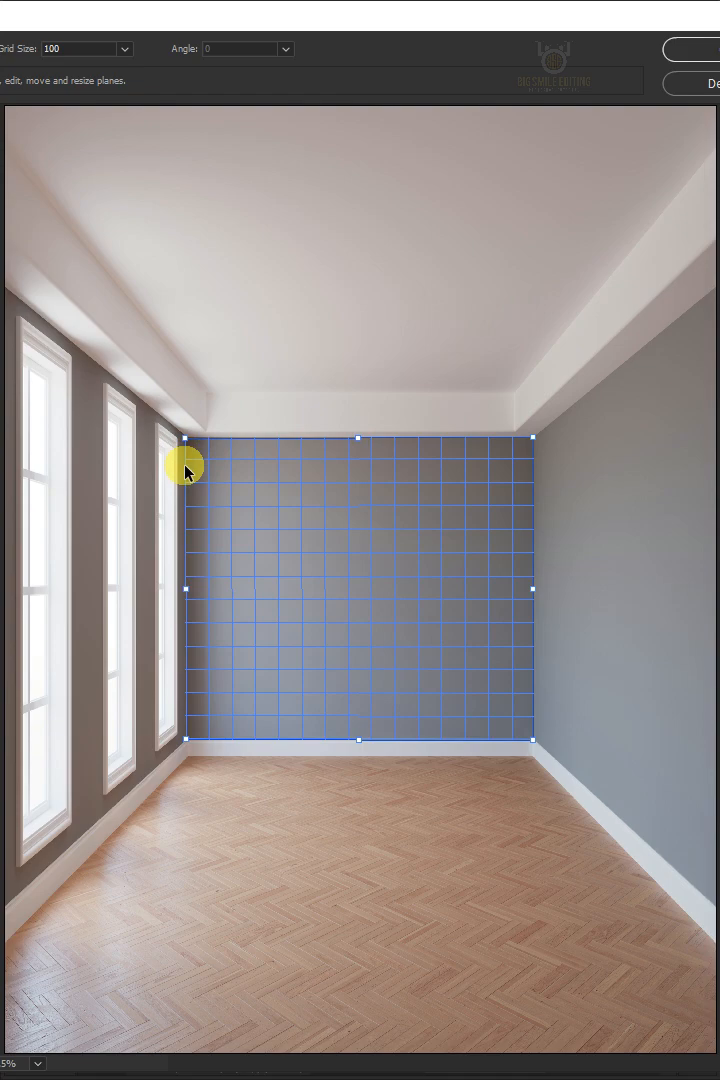
pyautogui.moveTo(537, 590); pyautogui.dragTo(535, 590)
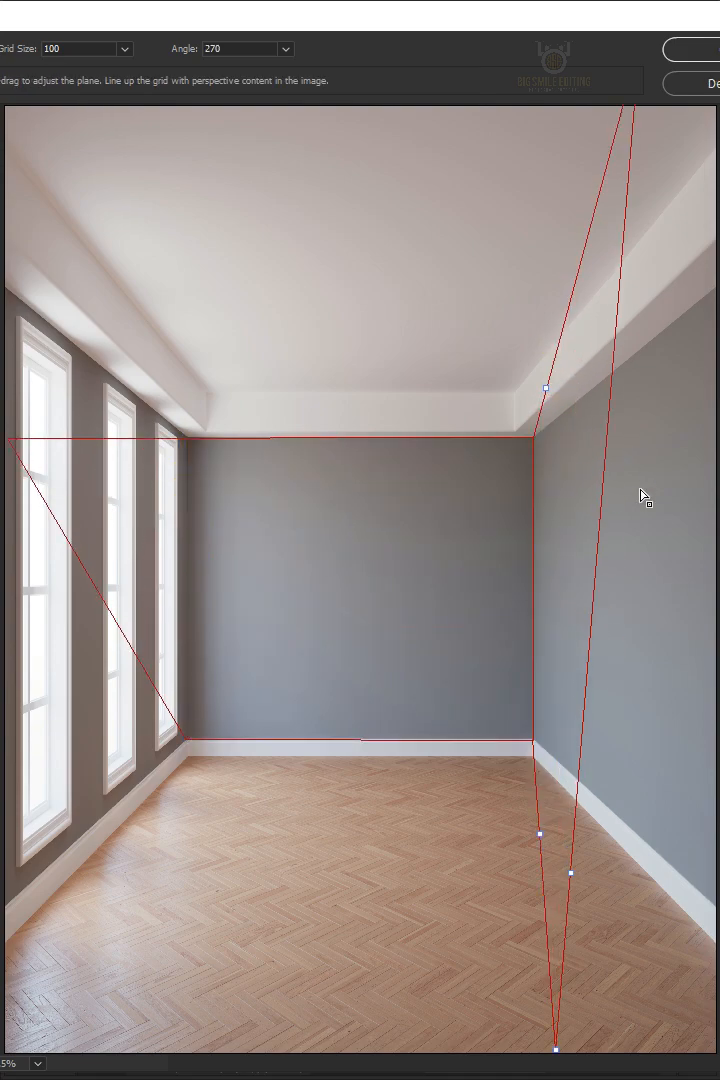
pyautogui.moveTo(548, 388); pyautogui.dragTo(575, 283)
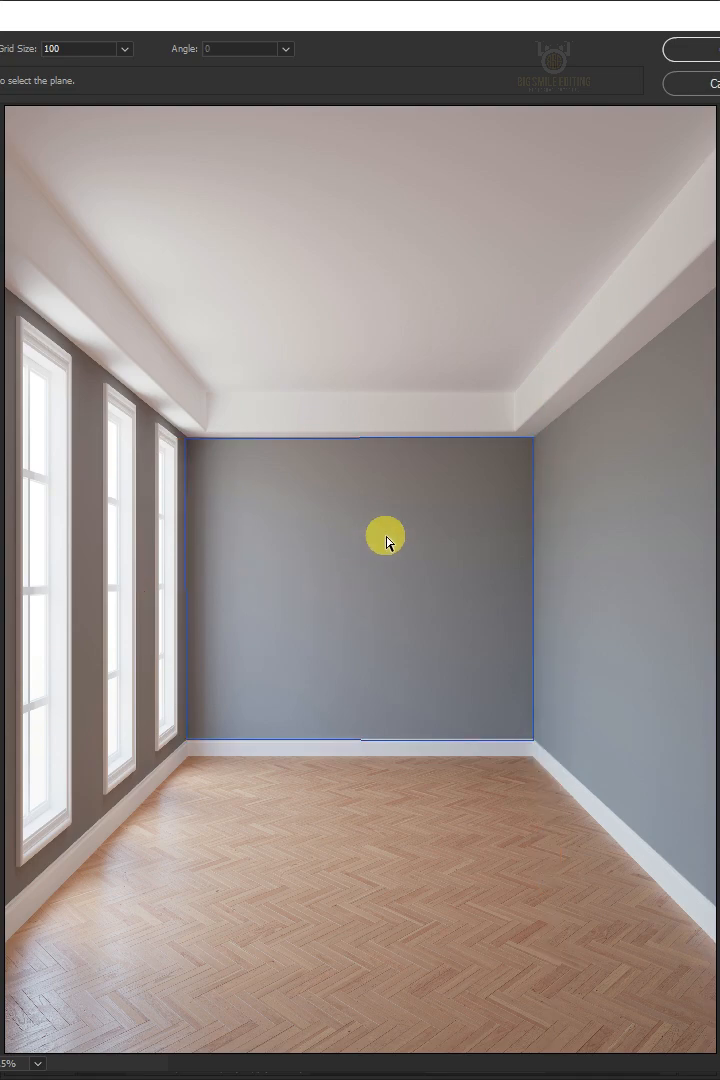
pyautogui.moveTo(562, 567)
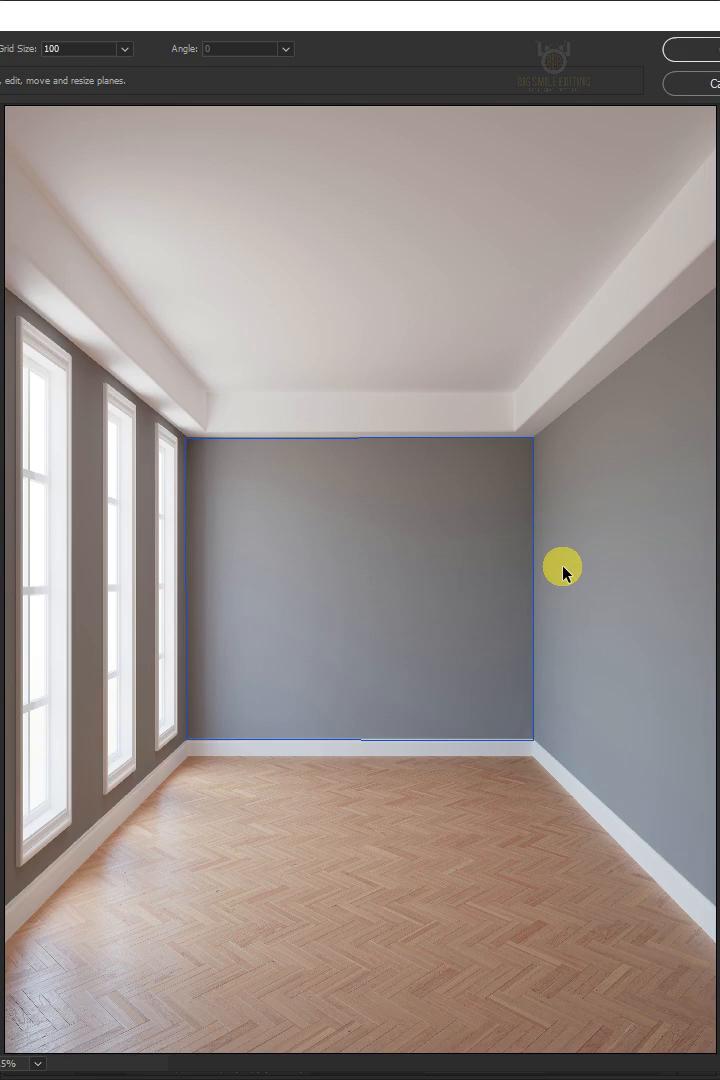
pyautogui.moveTo(657, 436)
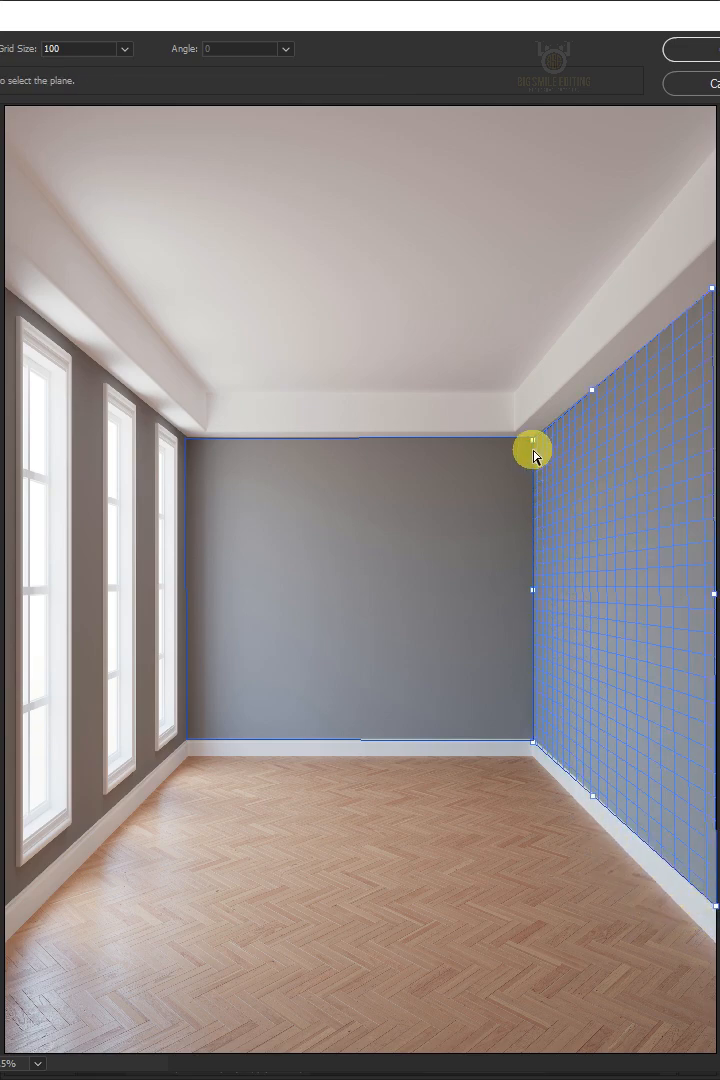
# Tear off a perpendicular plane and stretch it across the right-hand wall
pyautogui.moveTo(535, 450); pyautogui.dragTo(535, 757)
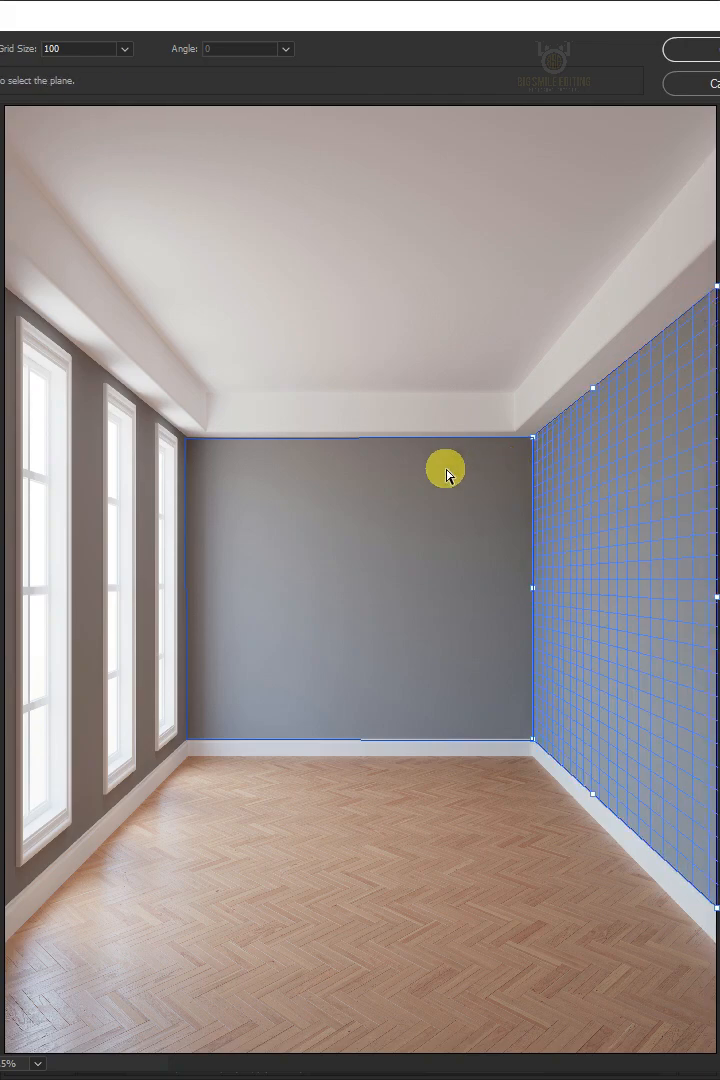
pyautogui.moveTo(113, 522)
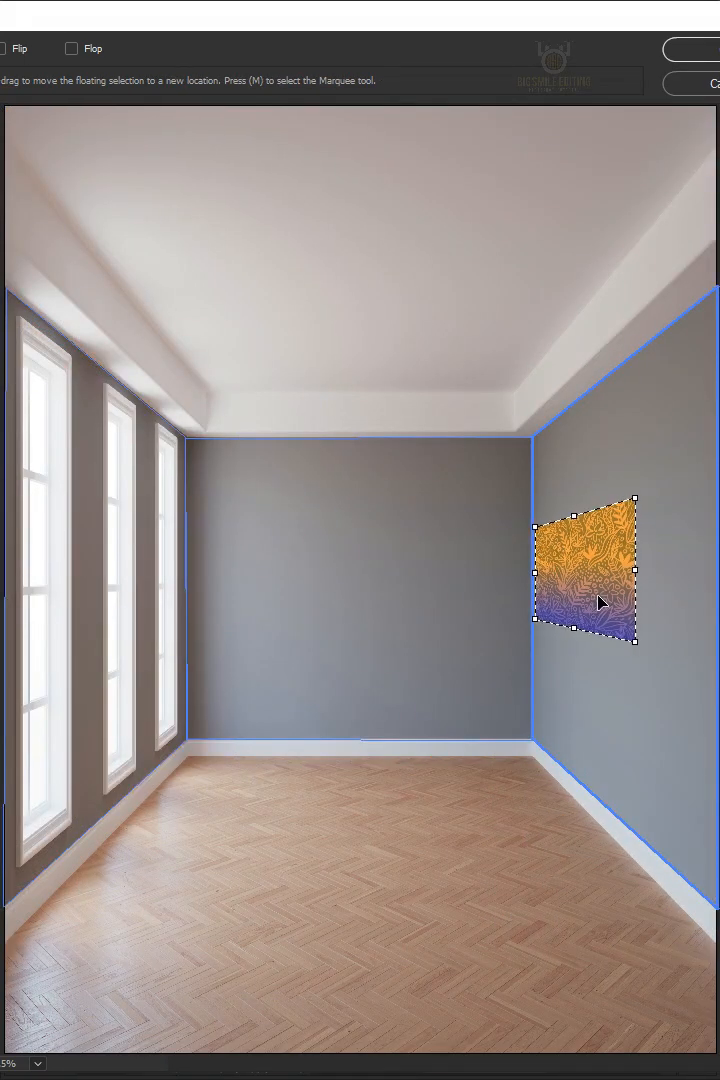
# Paste the floral pattern and move it onto the right wall plane in perspective
pyautogui.moveTo(637, 585); pyautogui.dragTo(685, 585)
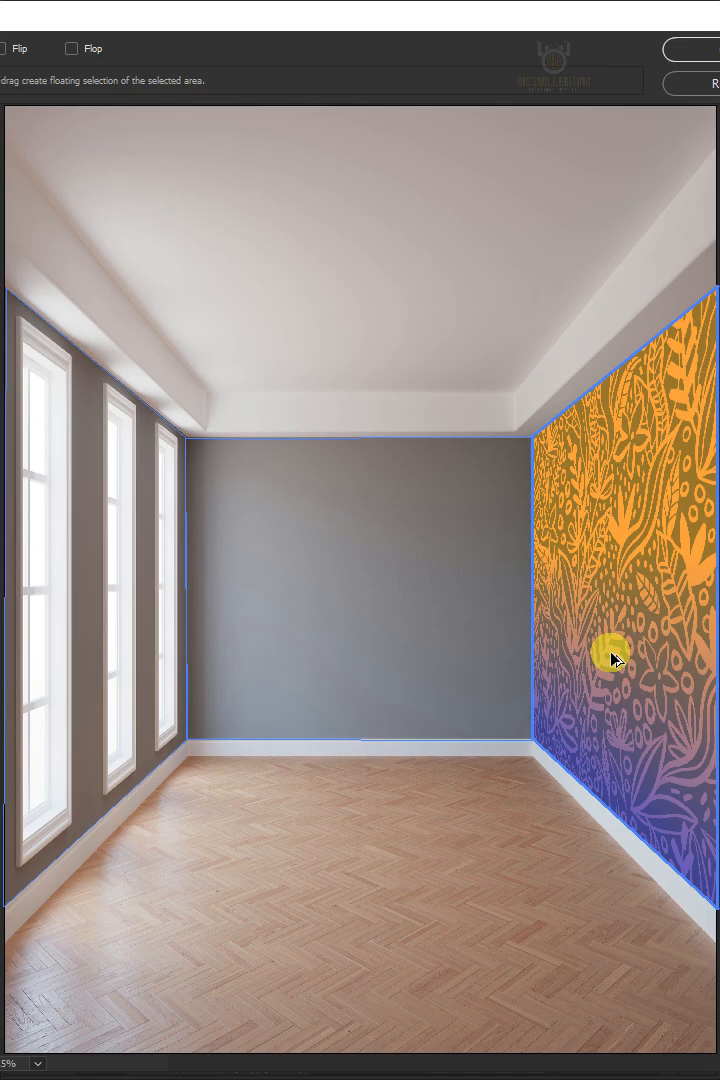
pyautogui.moveTo(618, 530)
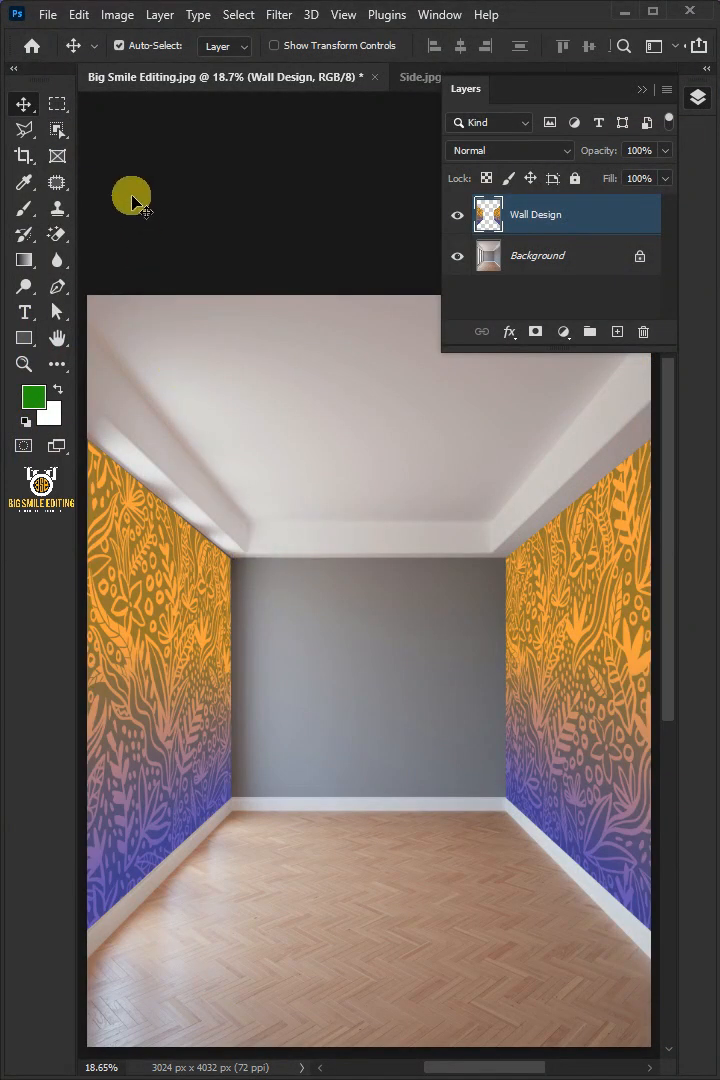
# Open the tree design image, return to the room document and reopen Vanishing Point
pyautogui.click(47, 14)
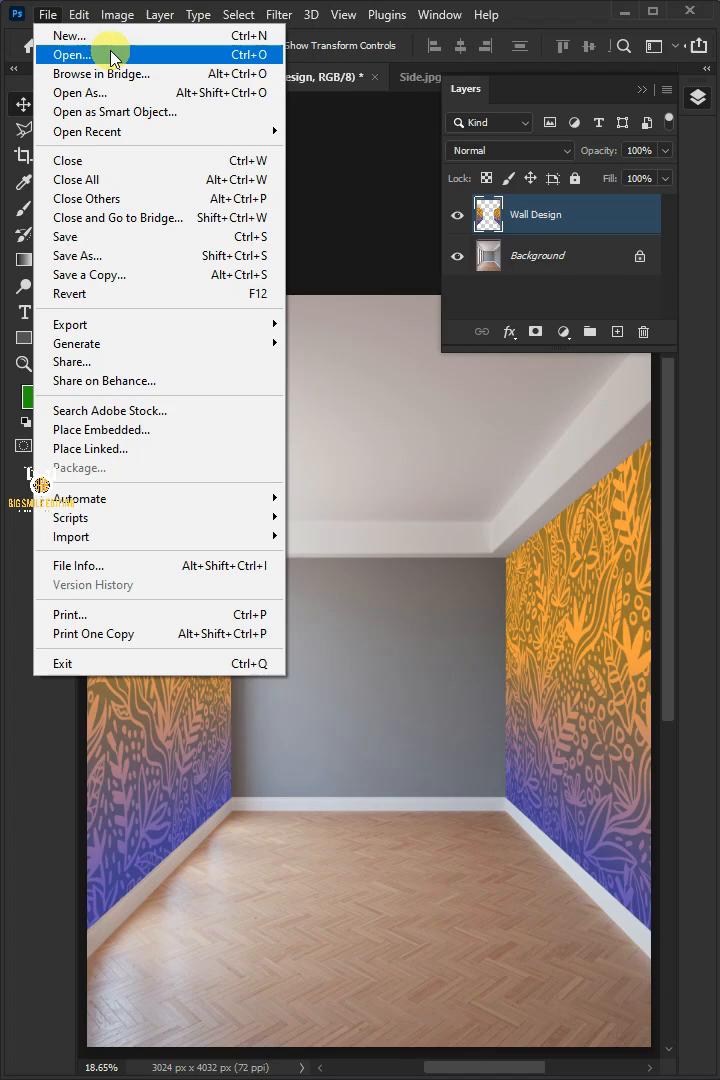
pyautogui.click(70, 53)
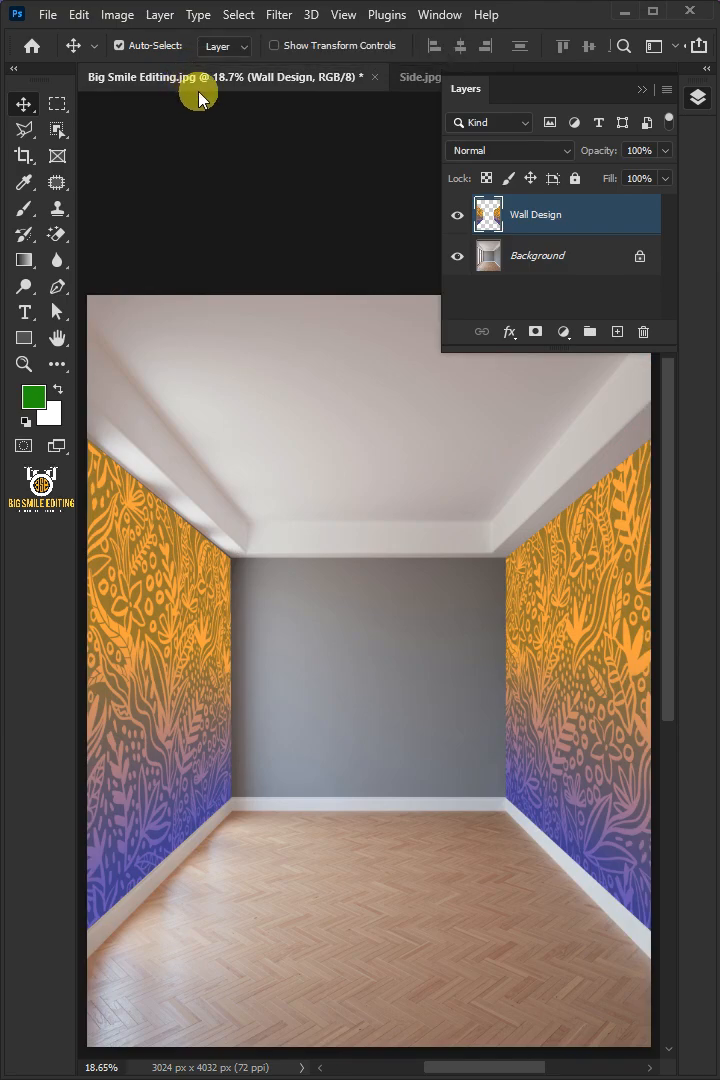
pyautogui.click(279, 14)
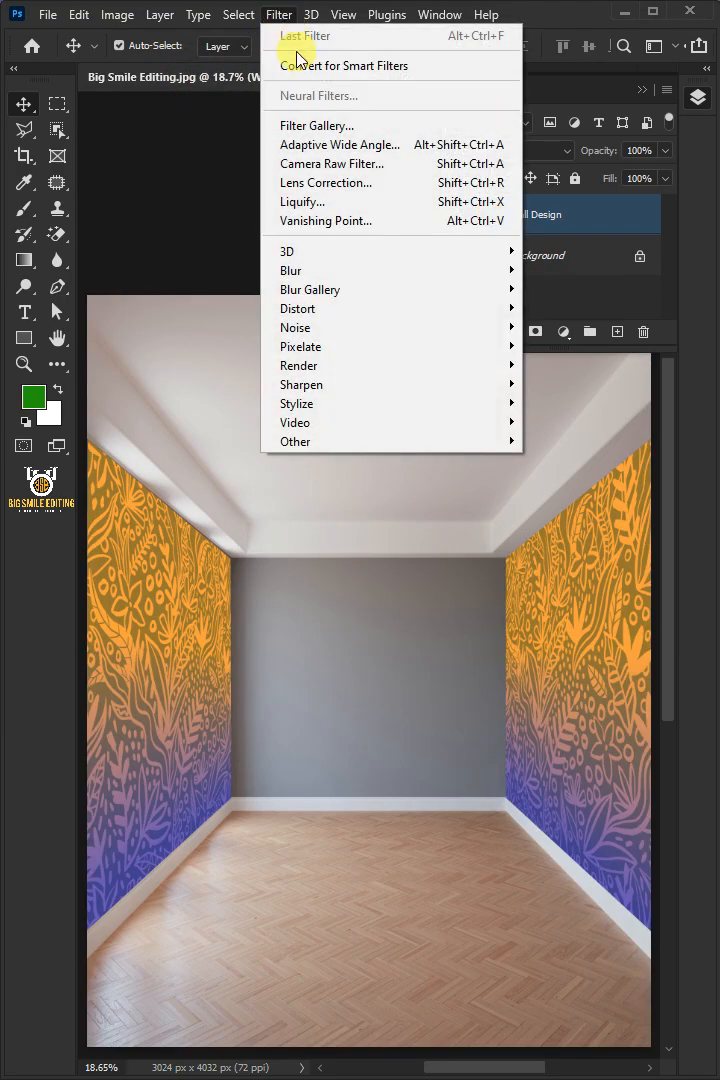
pyautogui.click(325, 220)
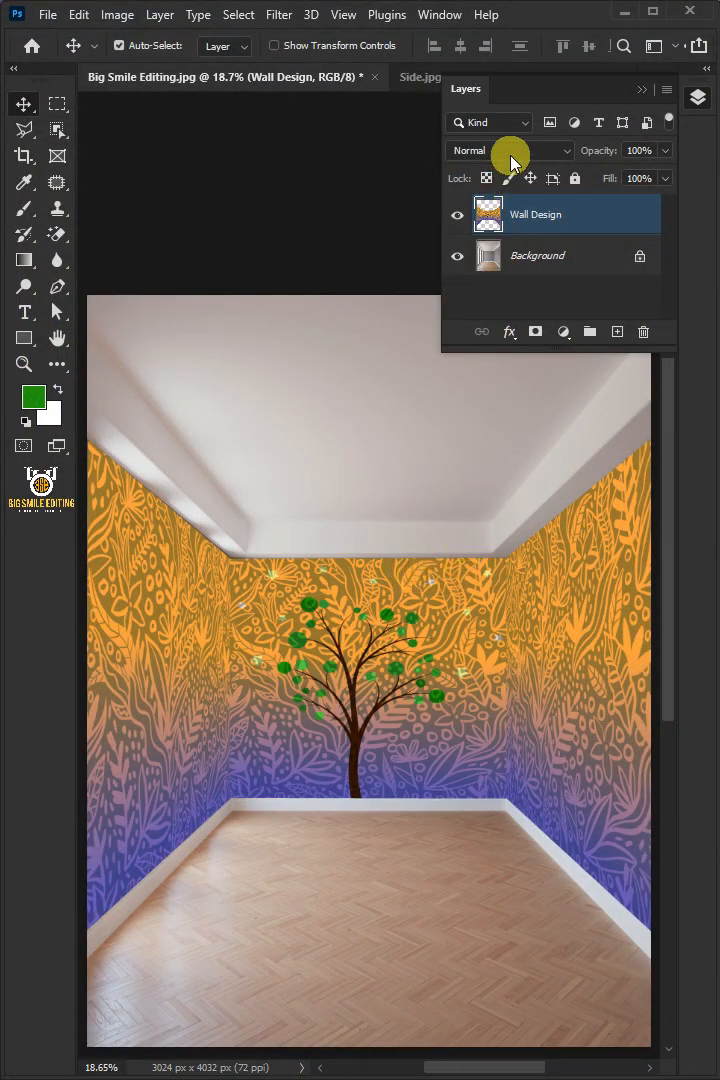
# Set the Wall Design layer to Multiply and bring up its Blending Options
pyautogui.click(508, 150)
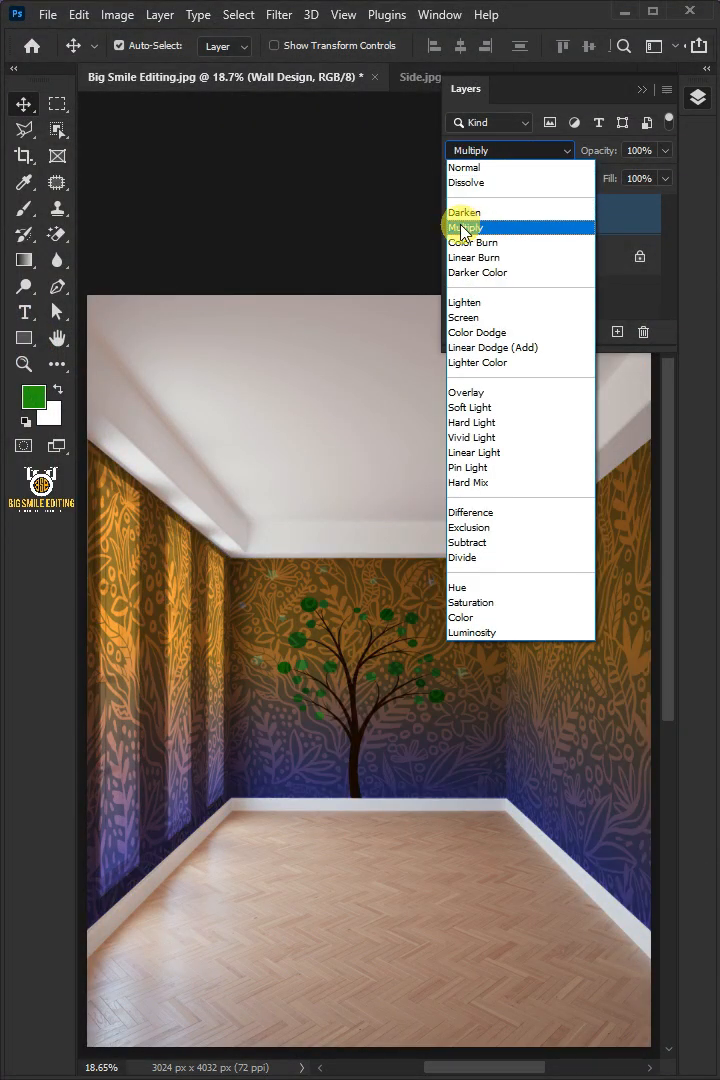
pyautogui.click(469, 227)
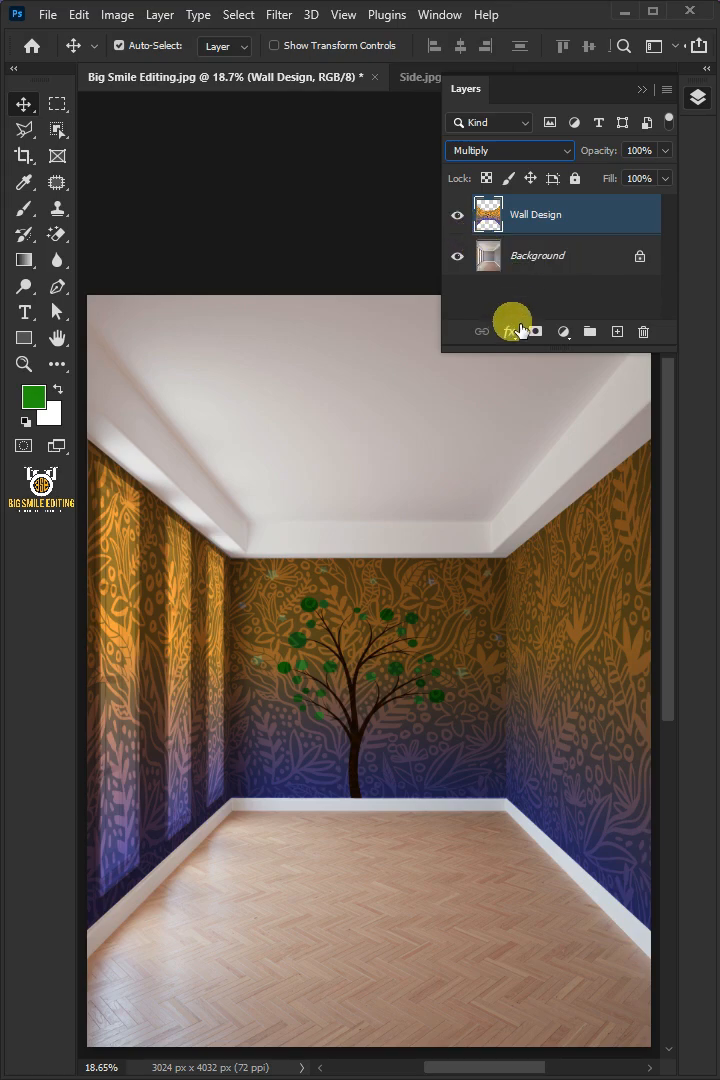
pyautogui.click(509, 331)
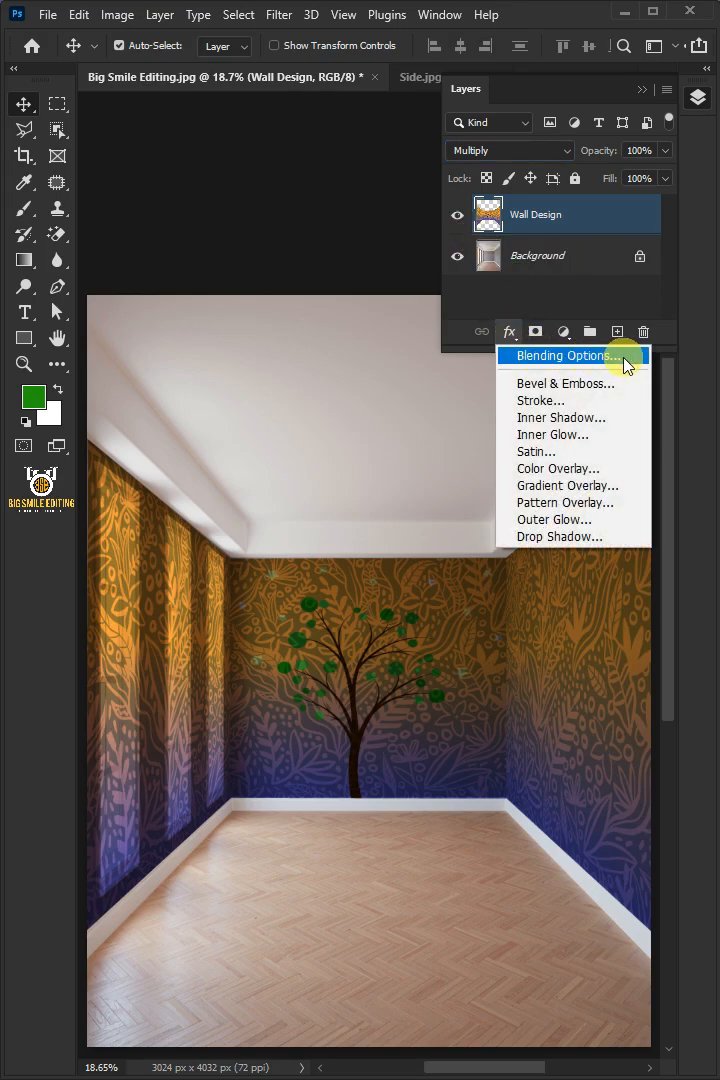
pyautogui.click(564, 355)
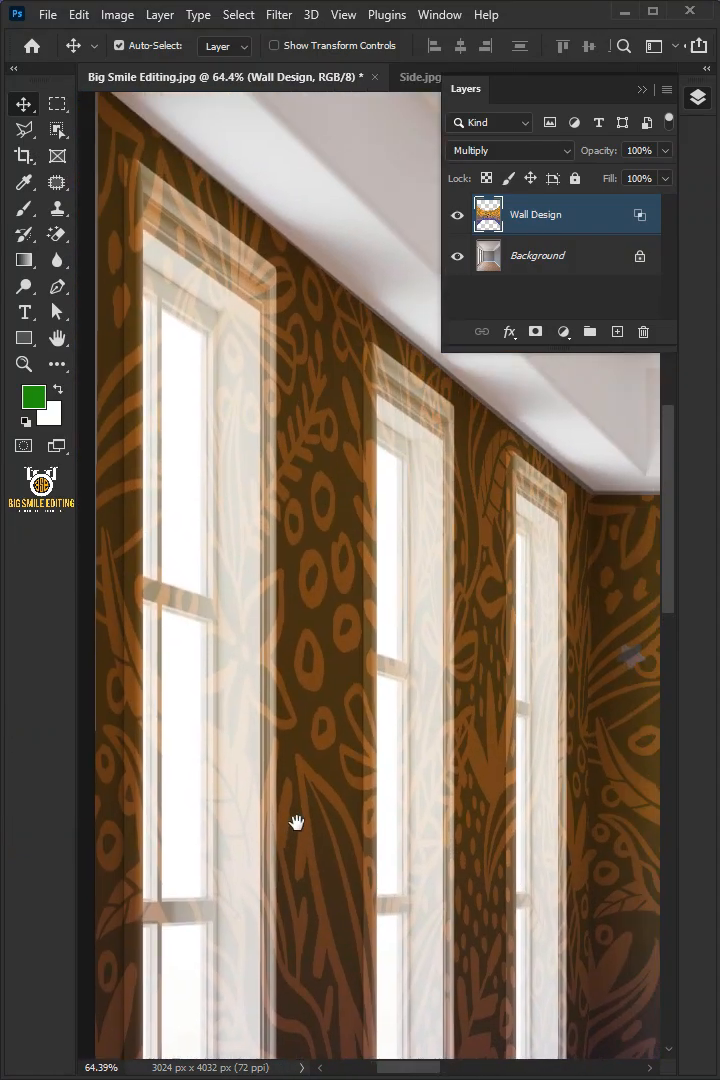
pyautogui.moveTo(583, 548)
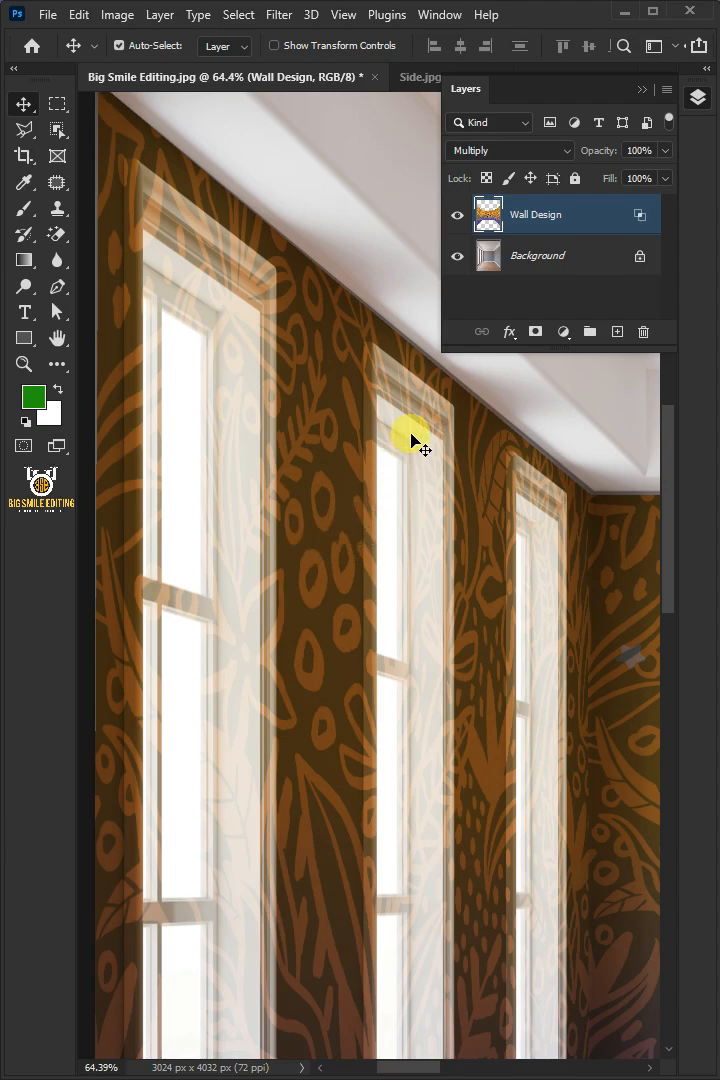
# Hide Wall Design, activate Background and ready the Polygonal Lasso over the first window
pyautogui.click(457, 214)
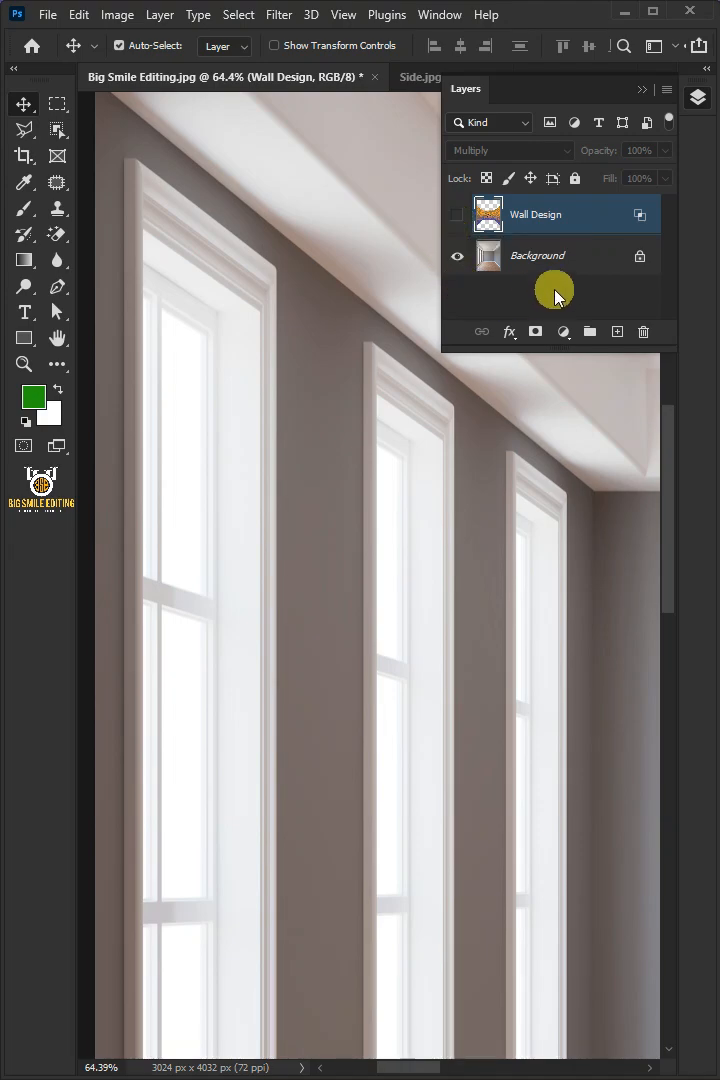
pyautogui.click(540, 255)
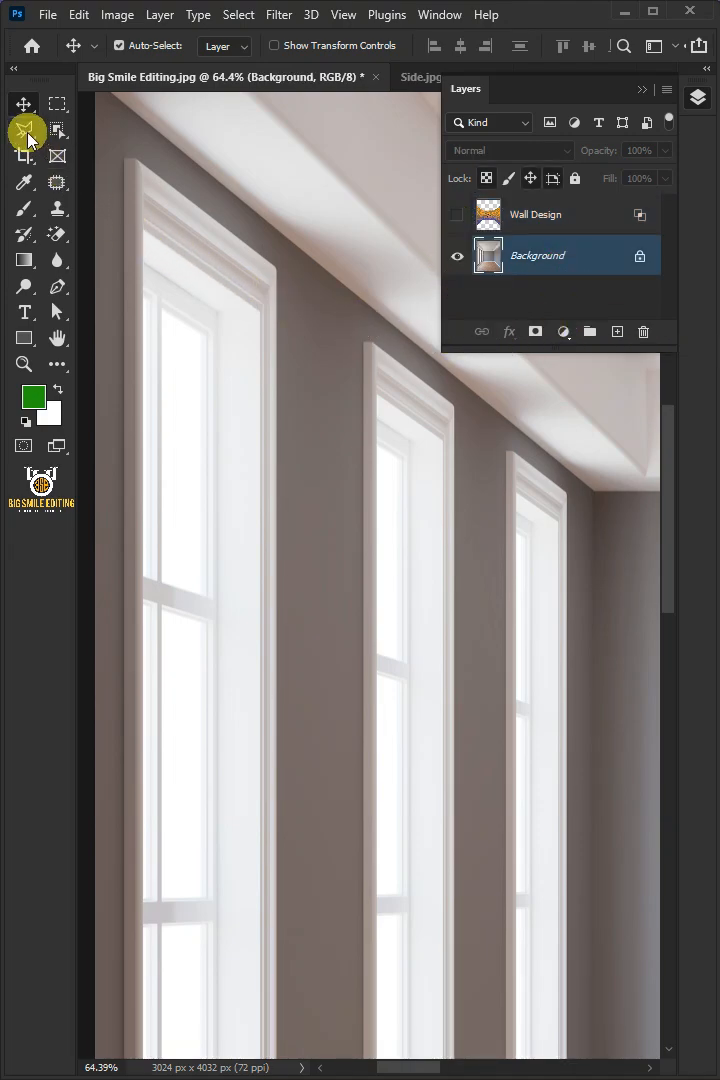
pyautogui.click(25, 130)
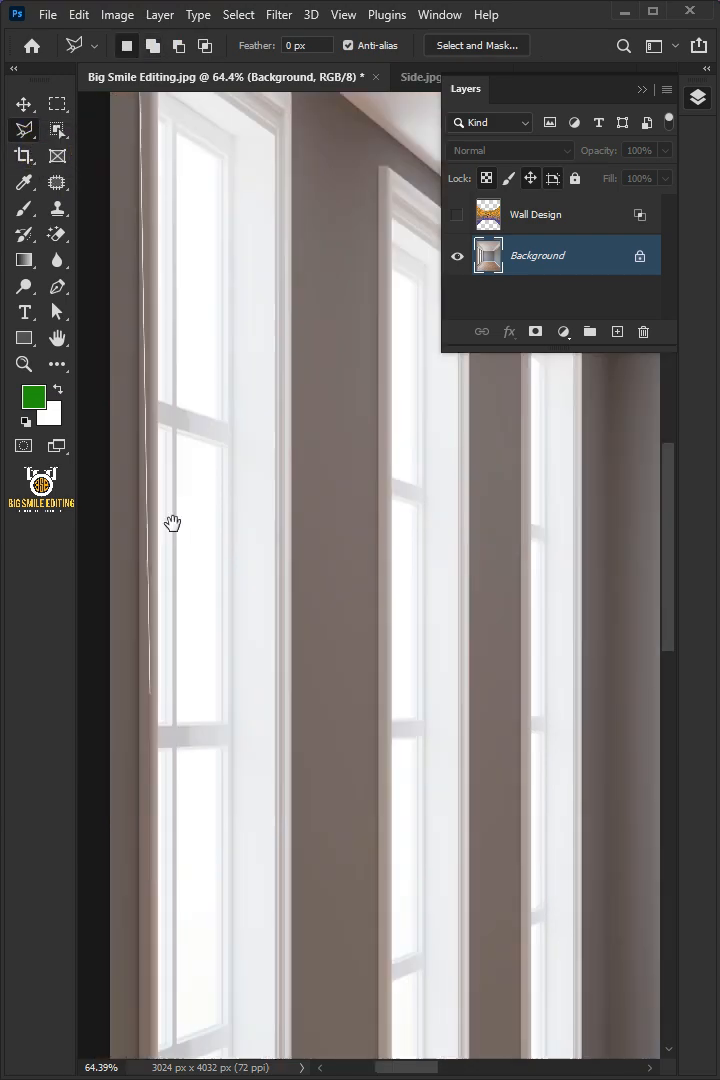
pyautogui.moveTo(172, 523); pyautogui.dragTo(315, 135)
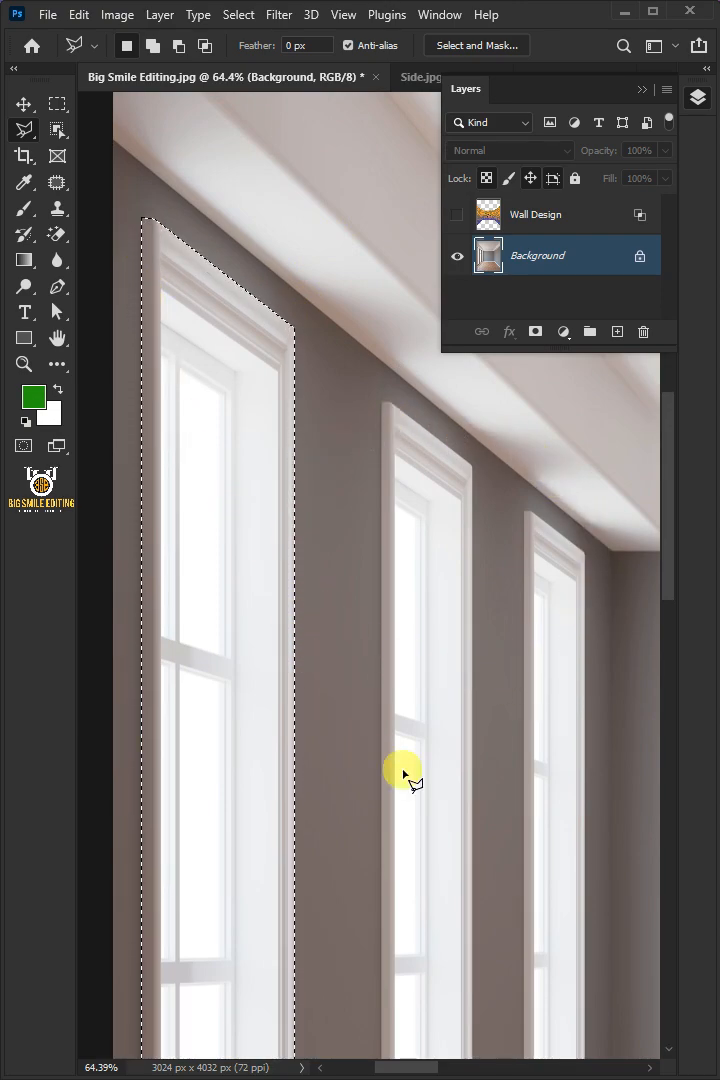
pyautogui.moveTo(245, 357)
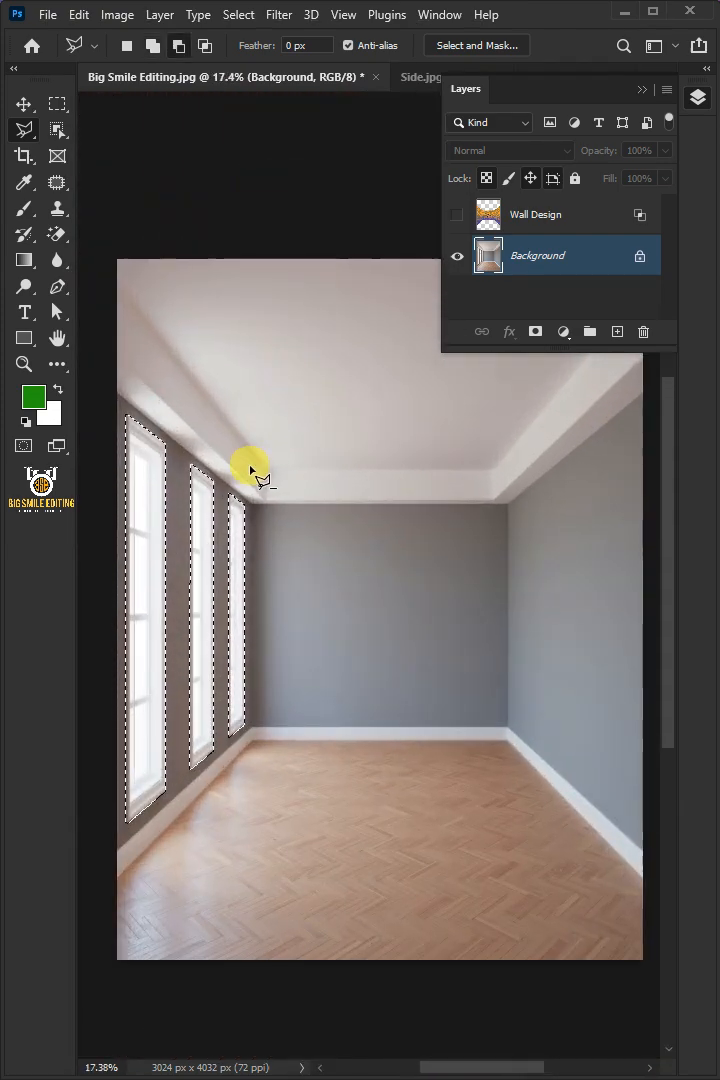
# Show the Wall Design wallpaper layer and make it active again
pyautogui.click(457, 214)
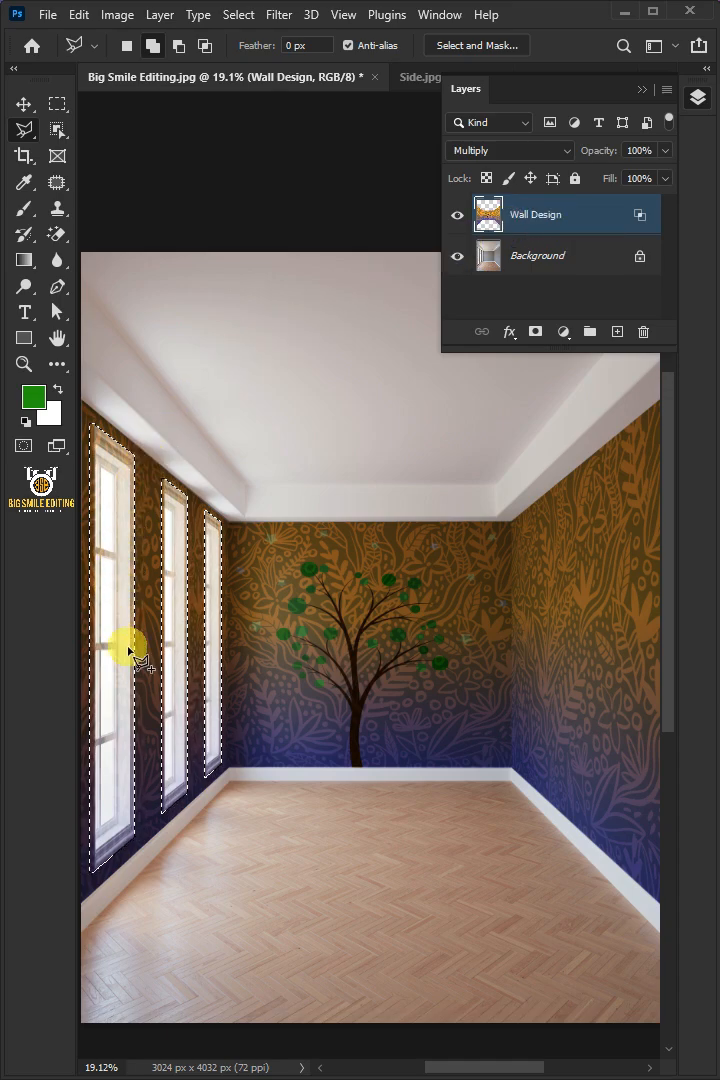
pyautogui.moveTo(512, 392)
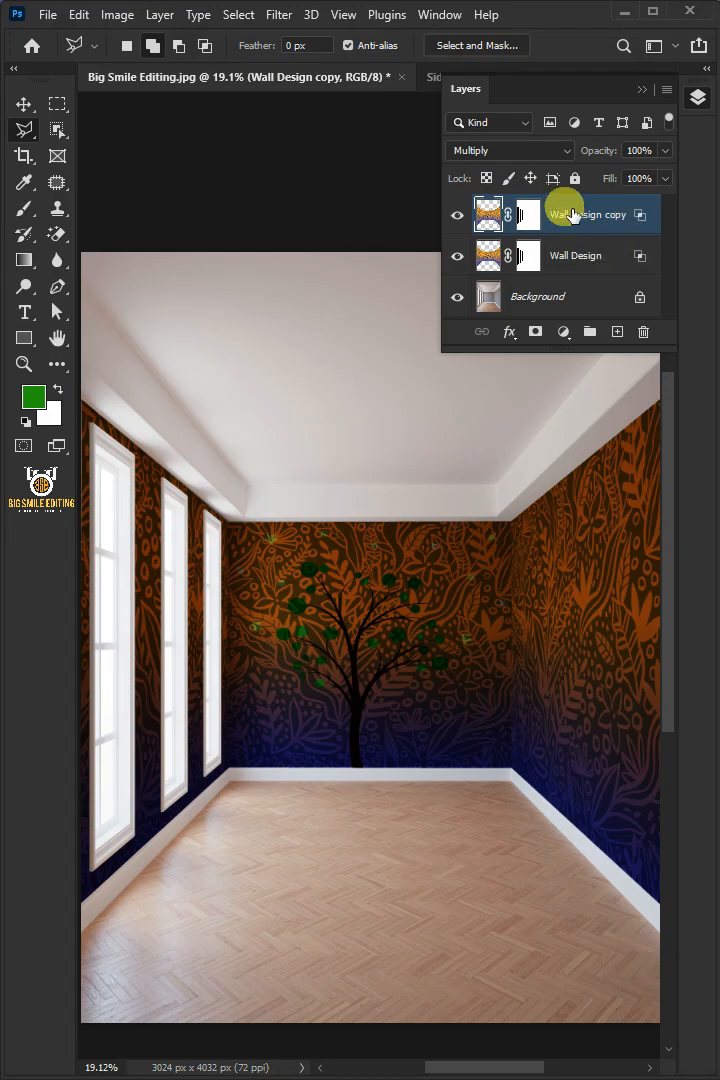
# Set Wall Design copy to Screen and adjust its Blend If Underlying Layer slider
pyautogui.click(508, 150)
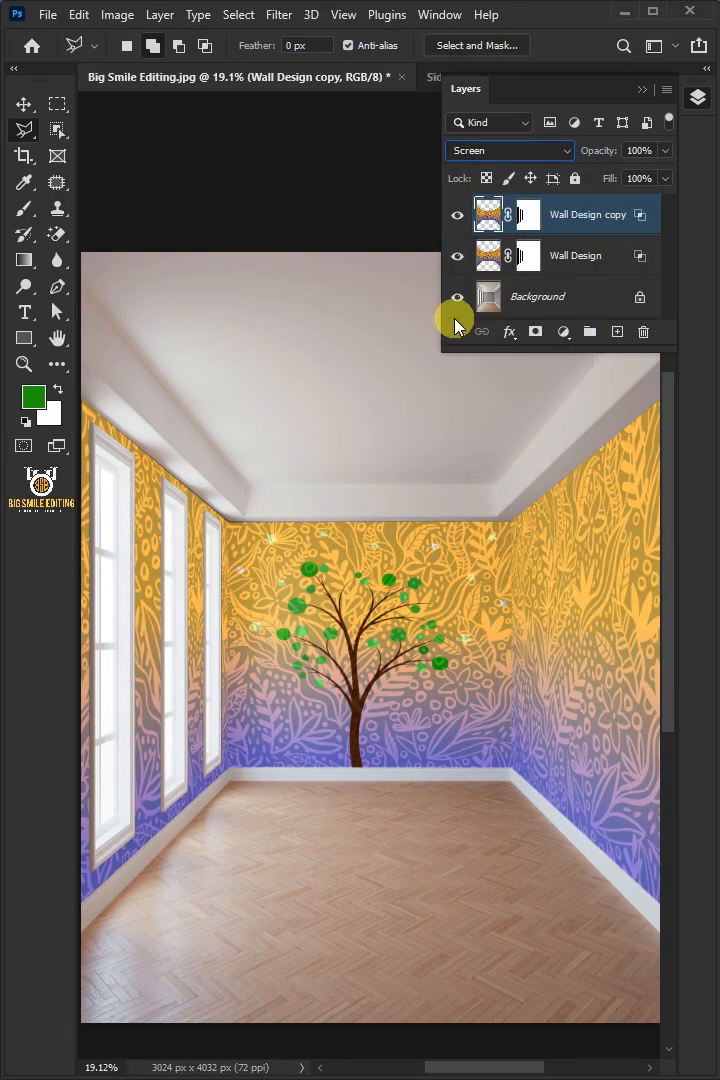
pyautogui.click(509, 331)
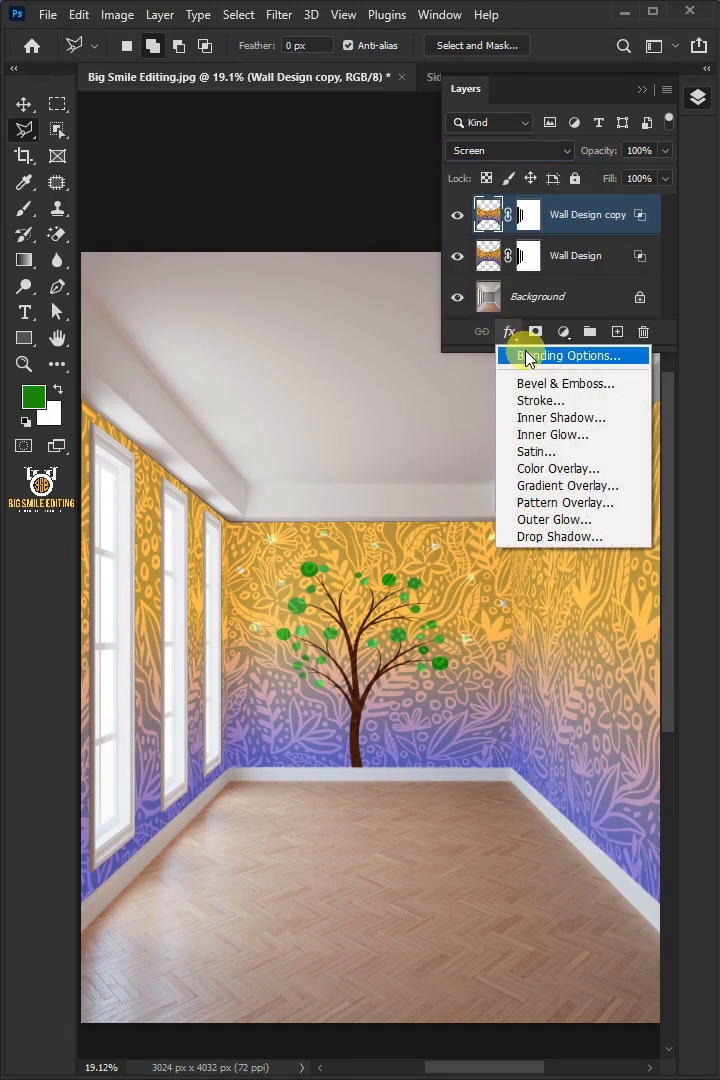
pyautogui.click(564, 355)
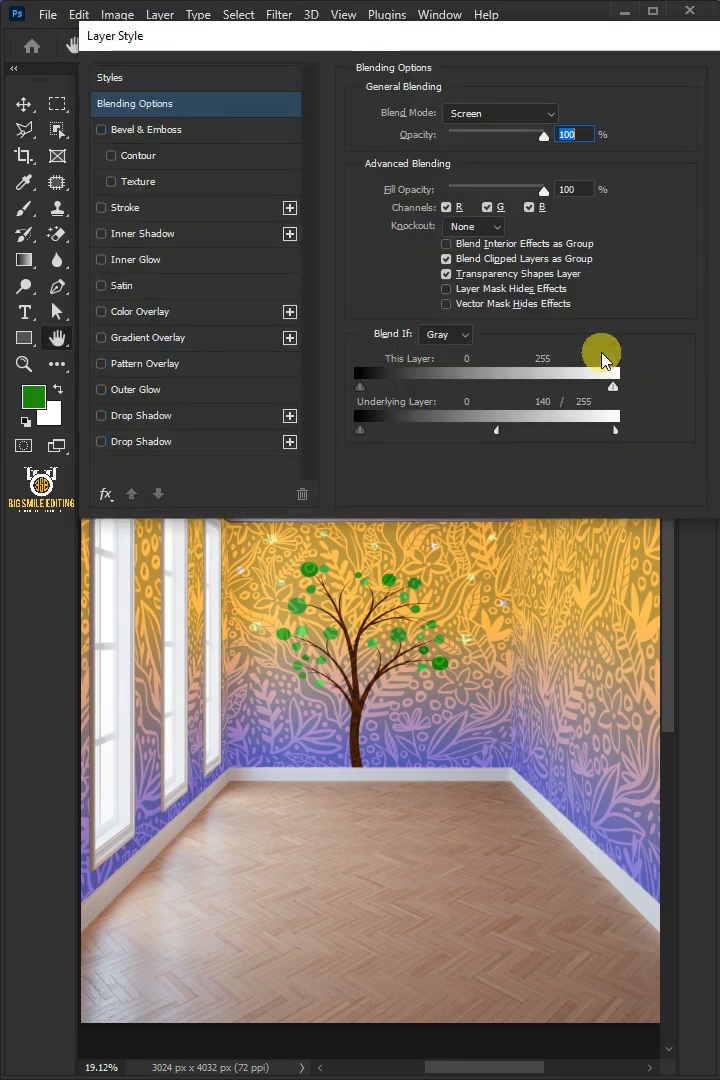
pyautogui.moveTo(600, 355); pyautogui.dragTo(475, 428)
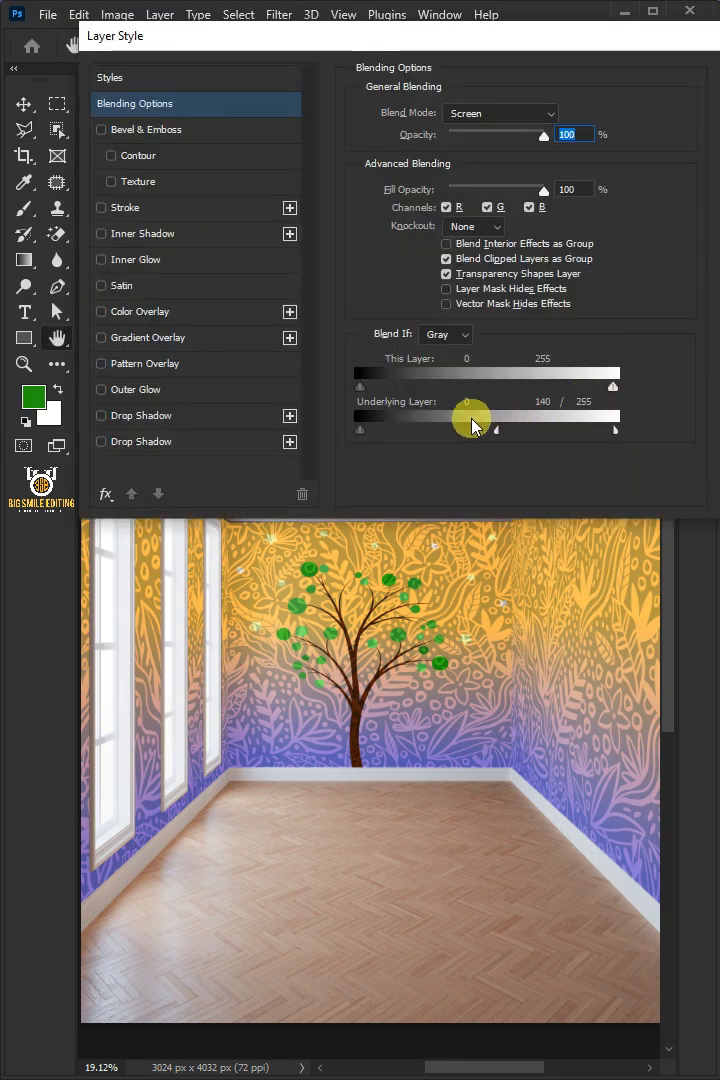